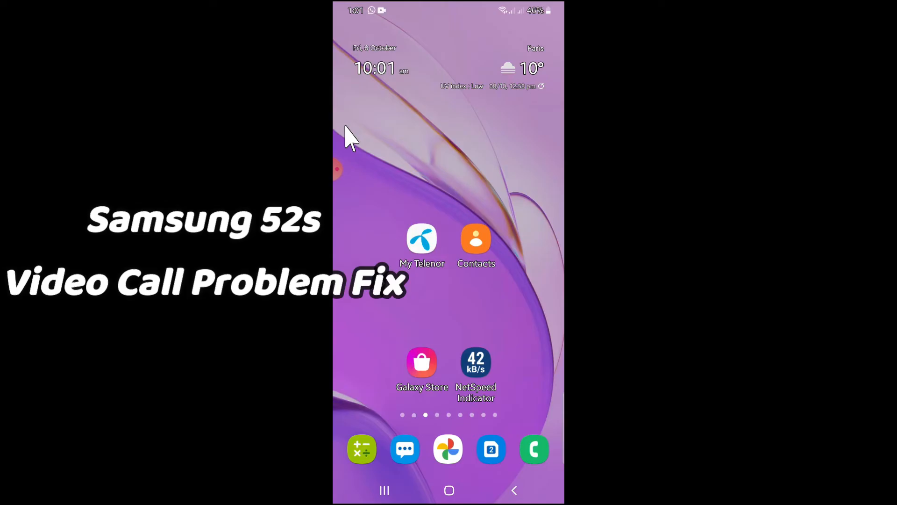
pyautogui.moveTo(349, 148)
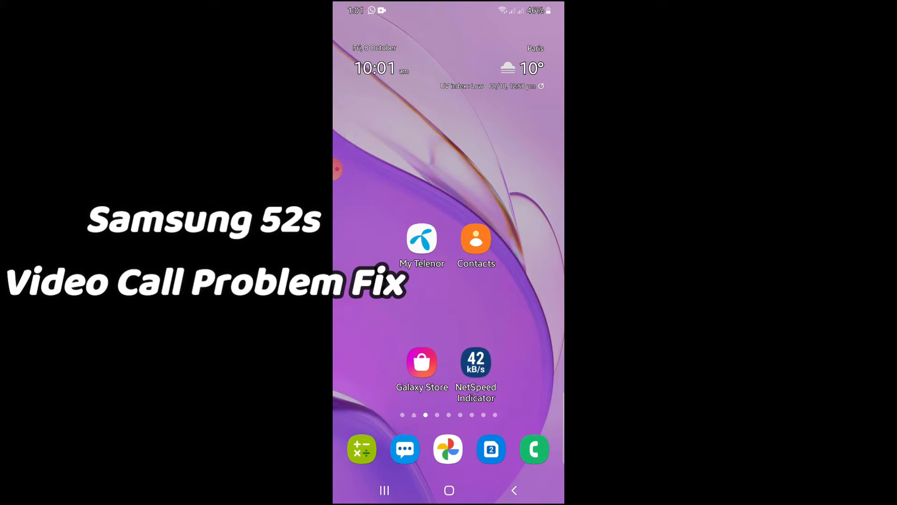